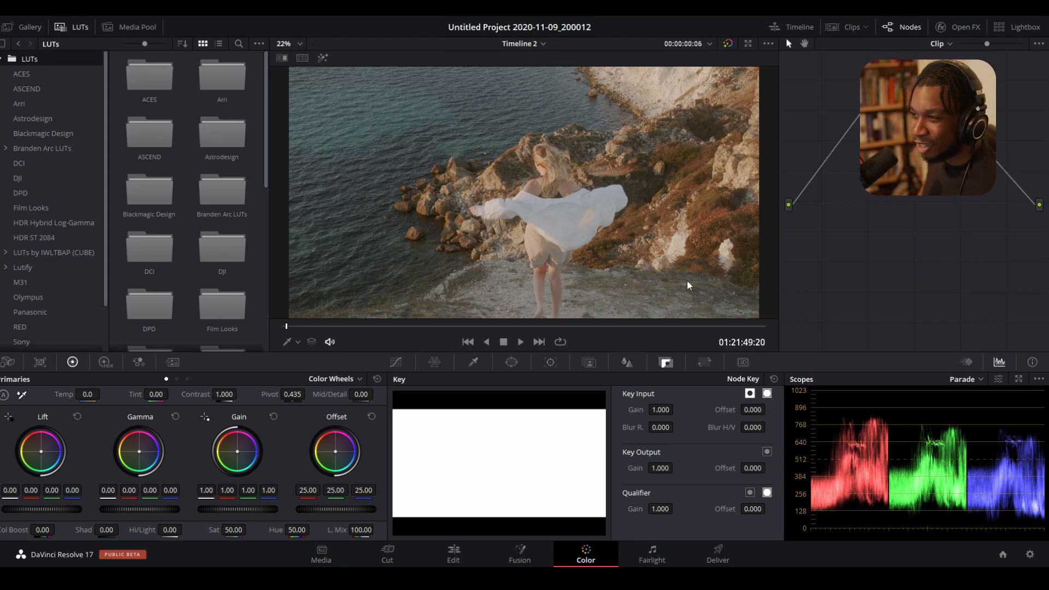
{"action": "mouse_move", "coordinate": [533, 240]}
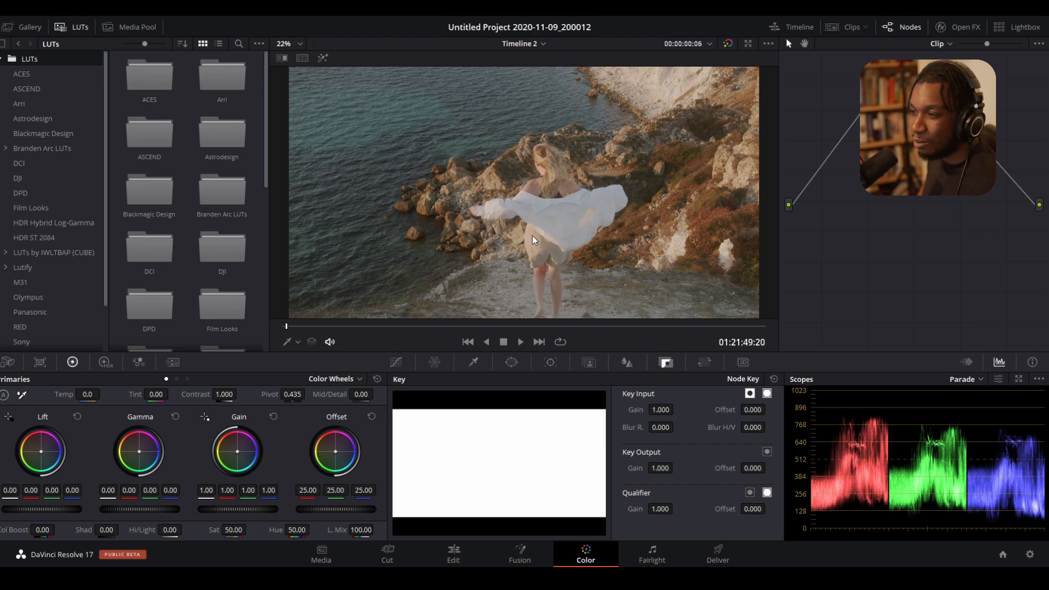
- Open the DaVinci Resolve application menu from the top menu bar
{"action": "left_click", "coordinate": [21, 20]}
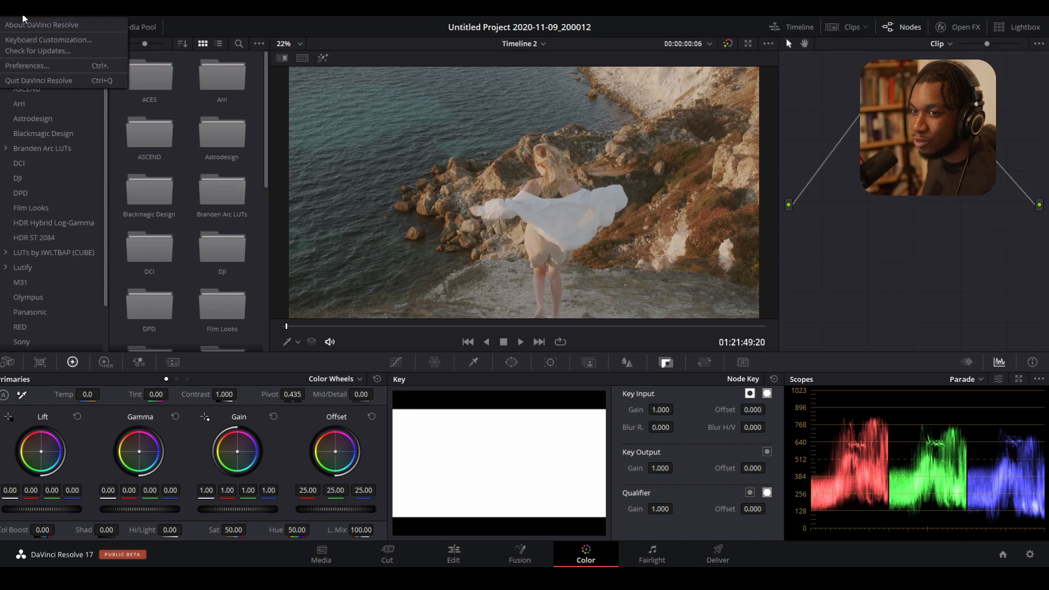
- Open Preferences to review the System > General LUT Locations list
{"action": "left_click", "coordinate": [27, 65]}
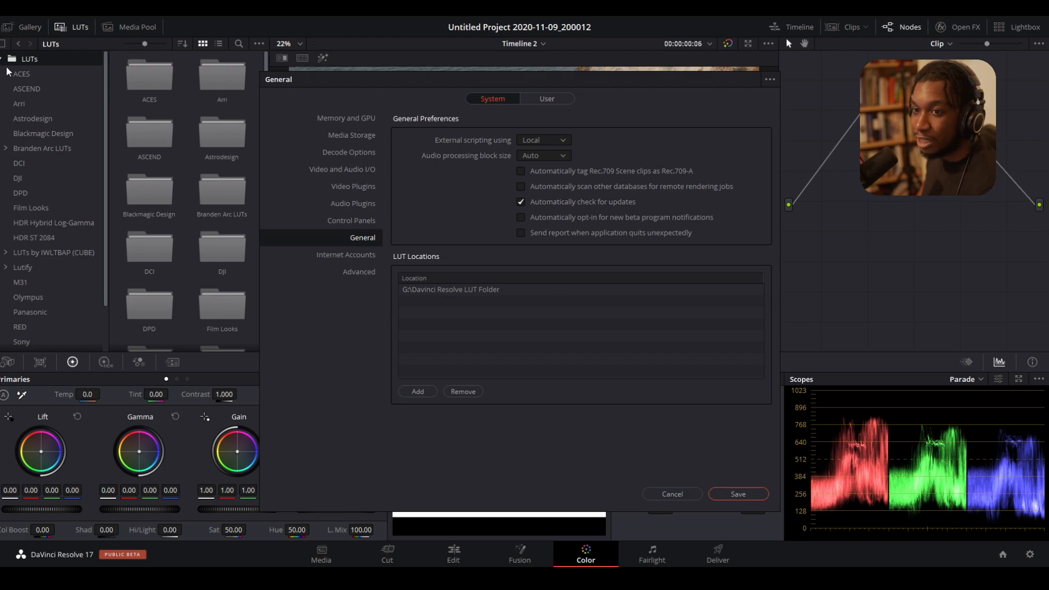
{"action": "mouse_move", "coordinate": [688, 438]}
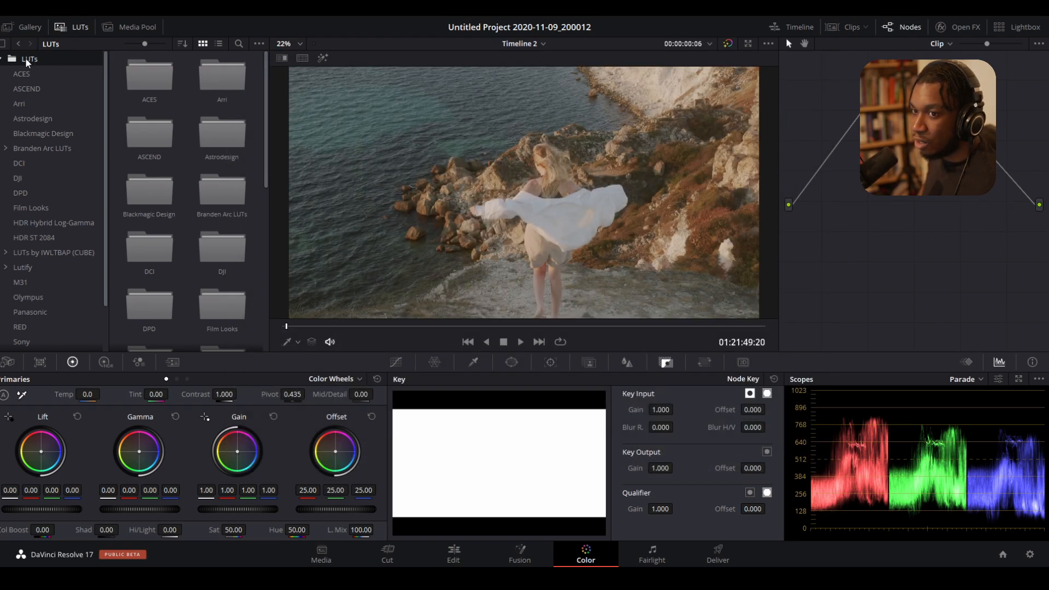
- Refresh the LUT library, open Arc - Guardian, and select the Africa and Bleak Woods looks
{"action": "right_click", "coordinate": [28, 59]}
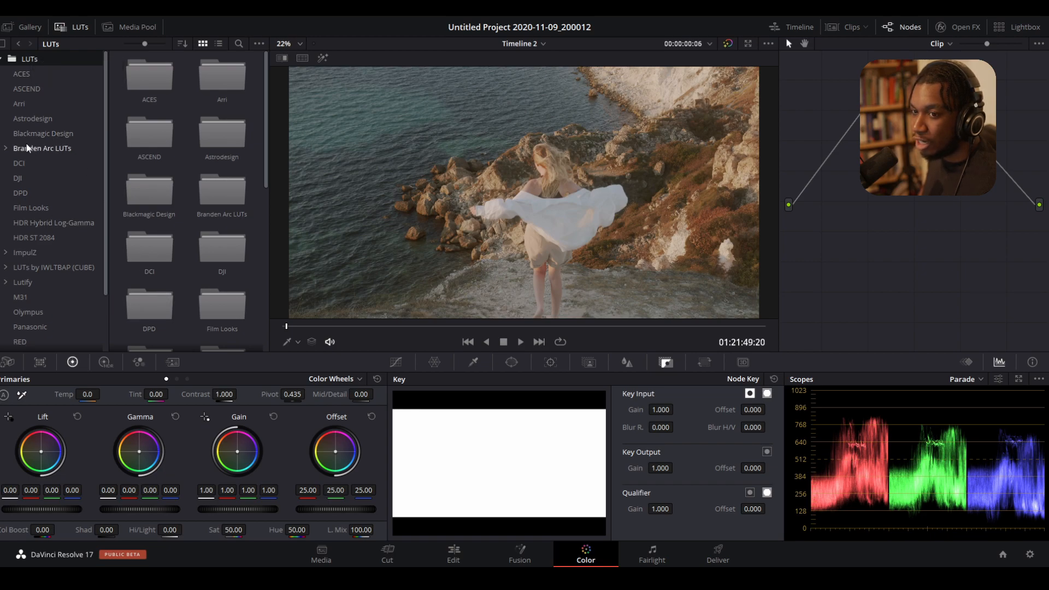
{"action": "left_click", "coordinate": [42, 148]}
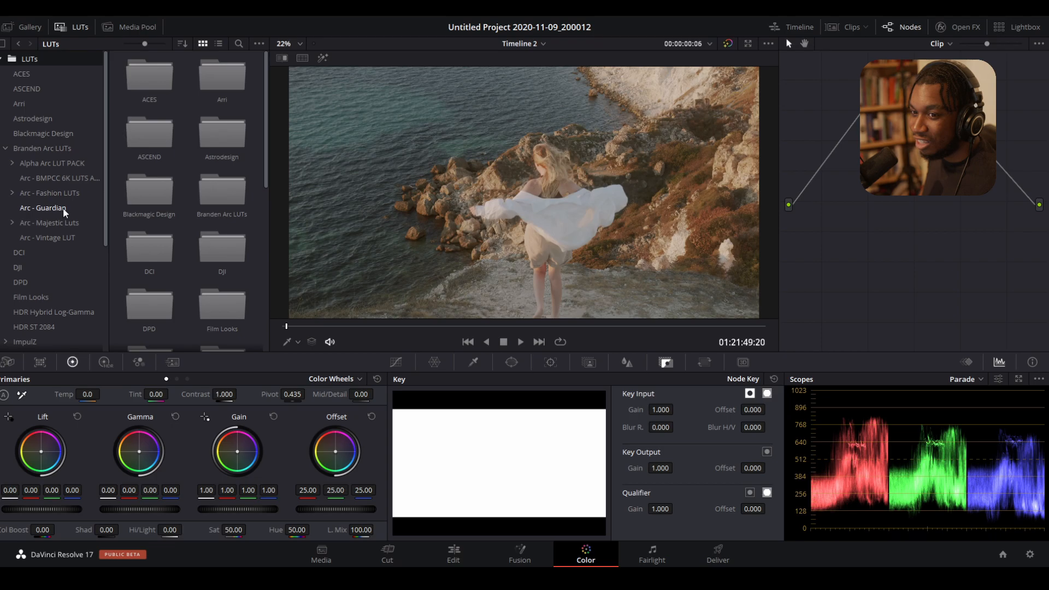
{"action": "left_click", "coordinate": [44, 207]}
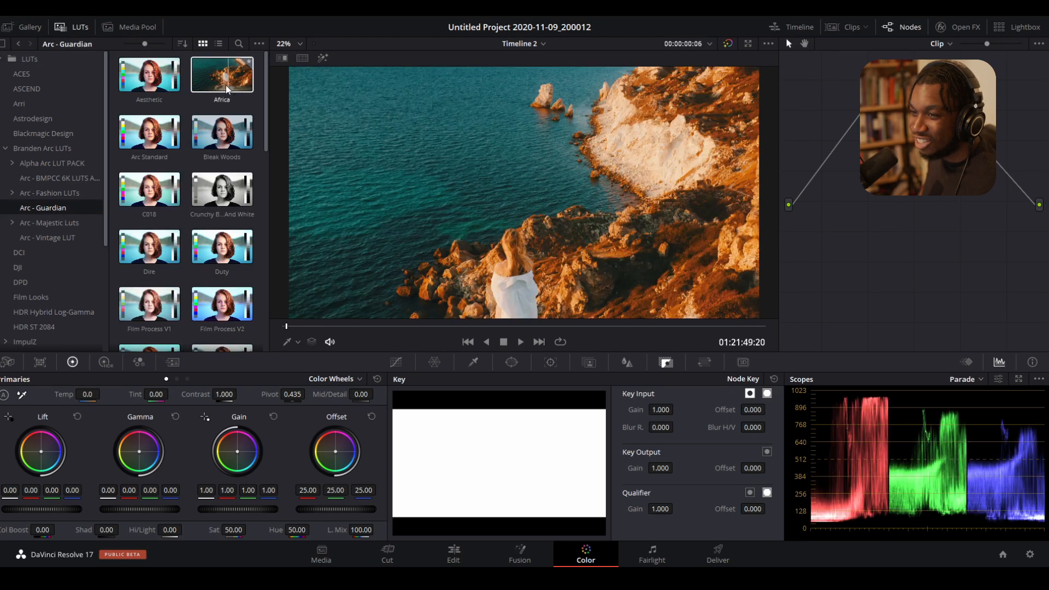
{"action": "left_click", "coordinate": [221, 132]}
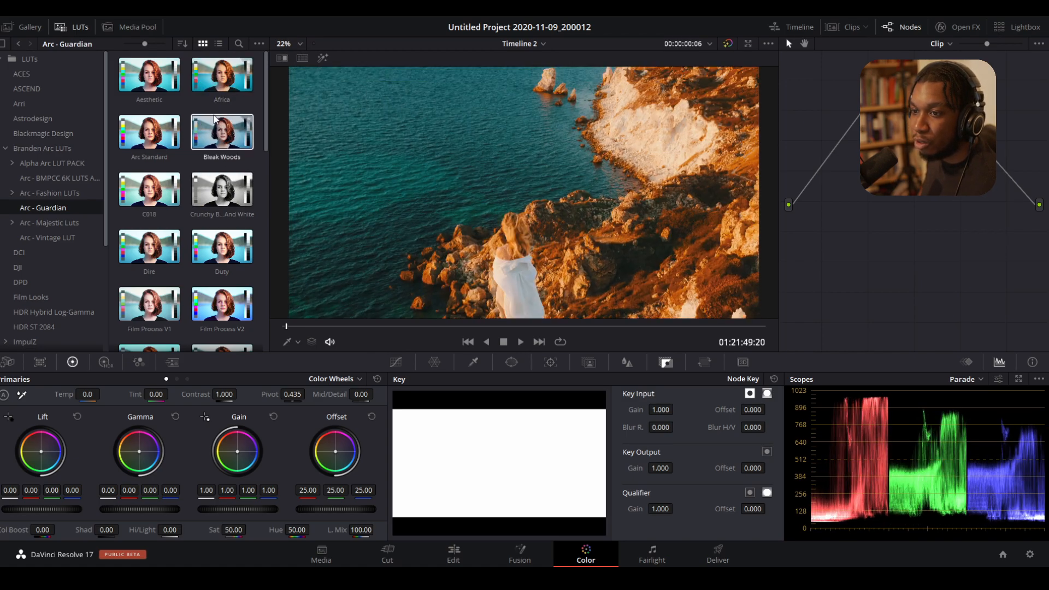
{"action": "left_click", "coordinate": [149, 132]}
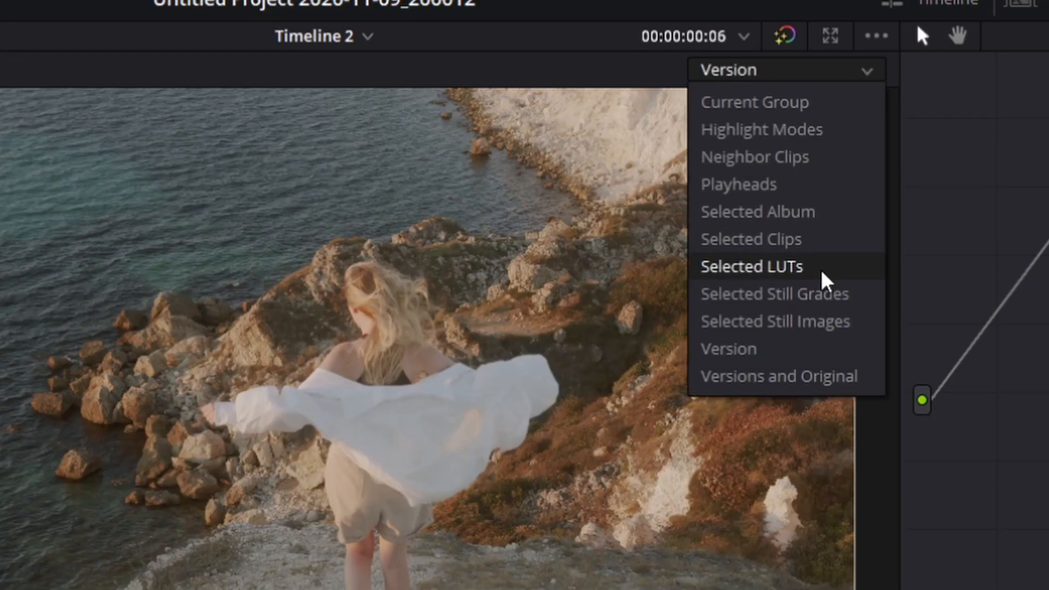
- Compare the shot against selected Arc - Guardian looks, including Duty, ending on Goya
{"action": "left_click", "coordinate": [751, 266]}
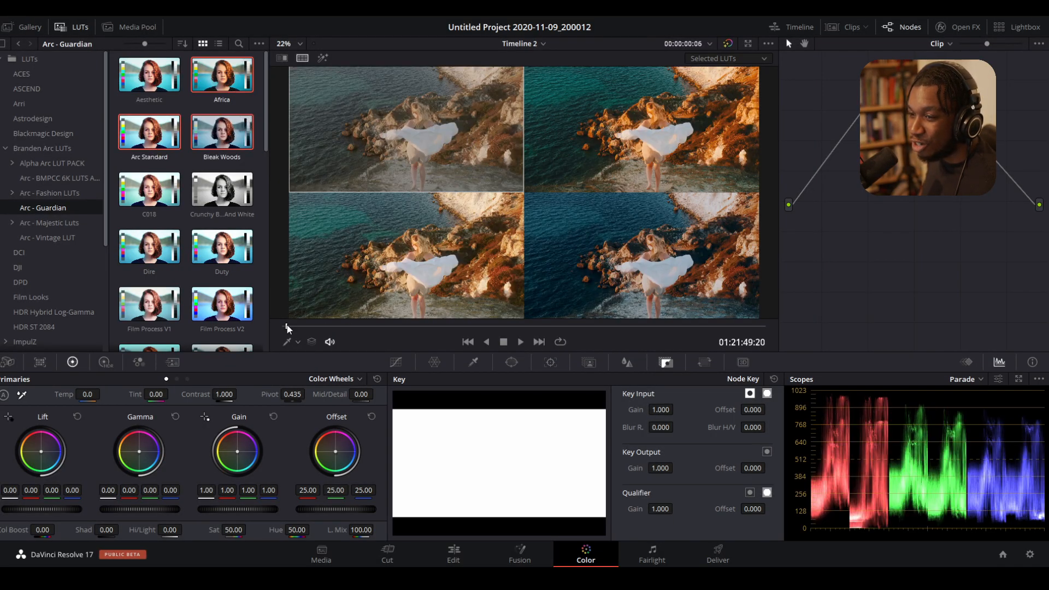
{"action": "left_click", "coordinate": [520, 342]}
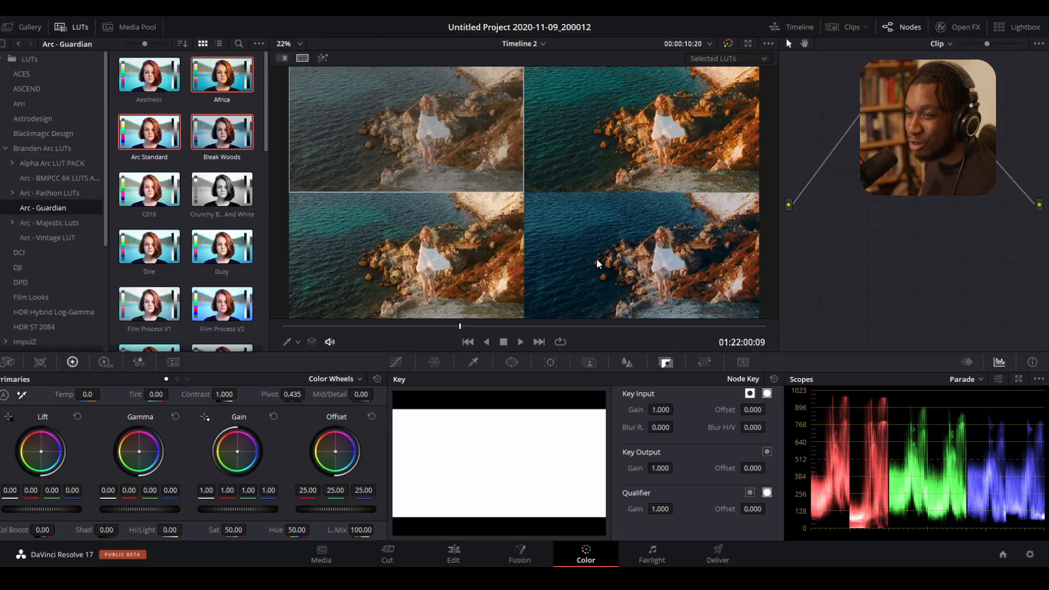
{"action": "mouse_move", "coordinate": [221, 193]}
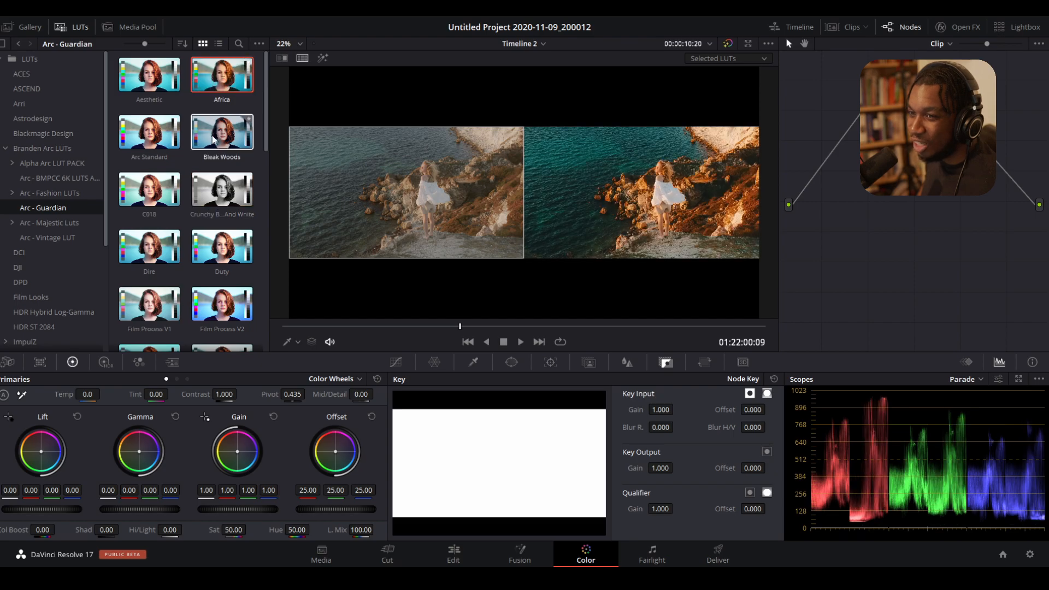
{"action": "left_click", "coordinate": [148, 130]}
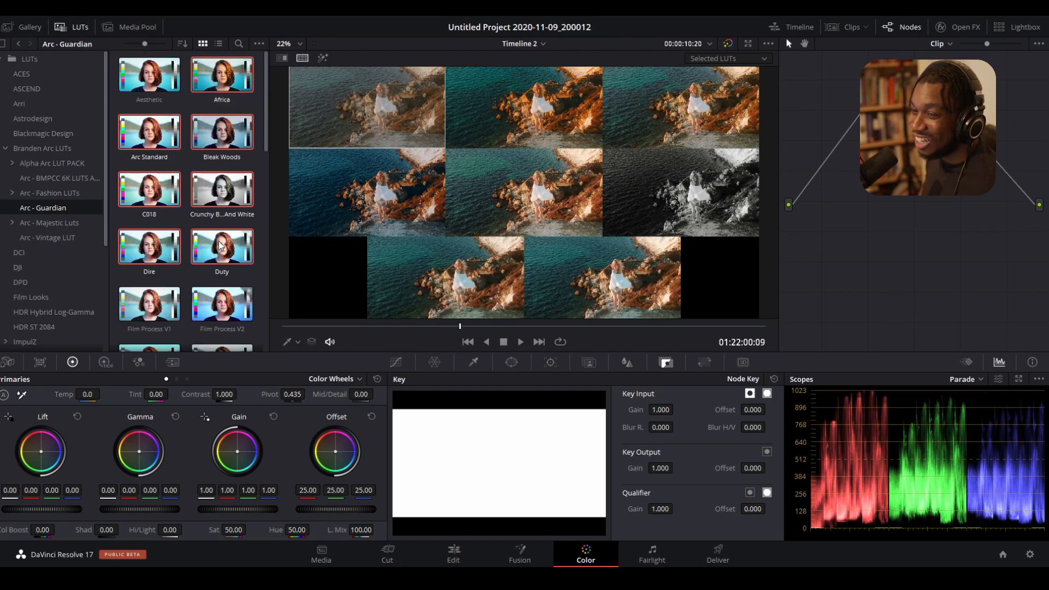
{"action": "scroll", "scroll_direction": "down", "scroll_amount": 3}
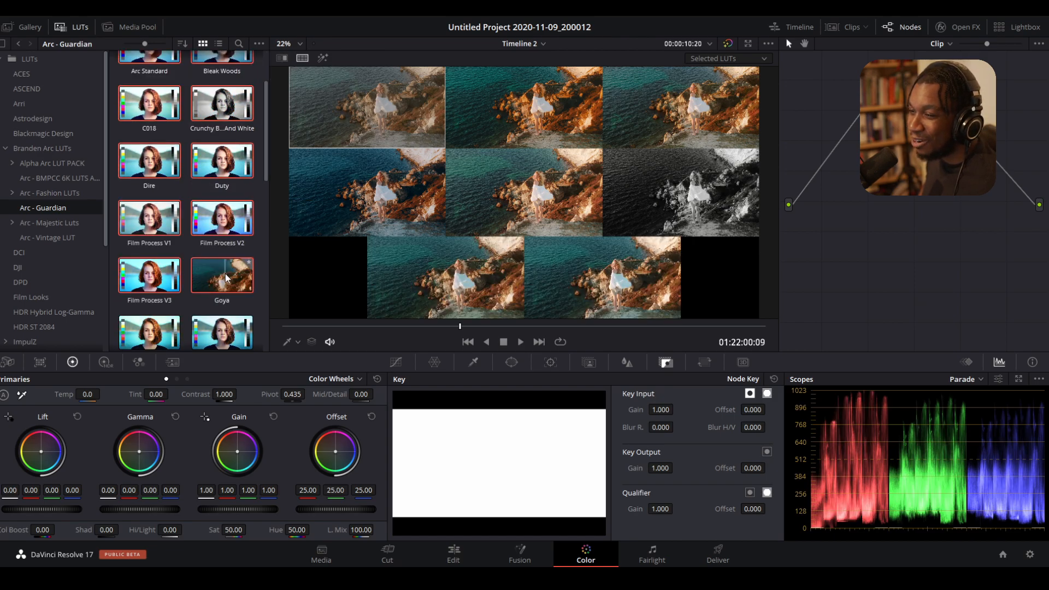
{"action": "scroll", "scroll_direction": "down", "scroll_amount": 3}
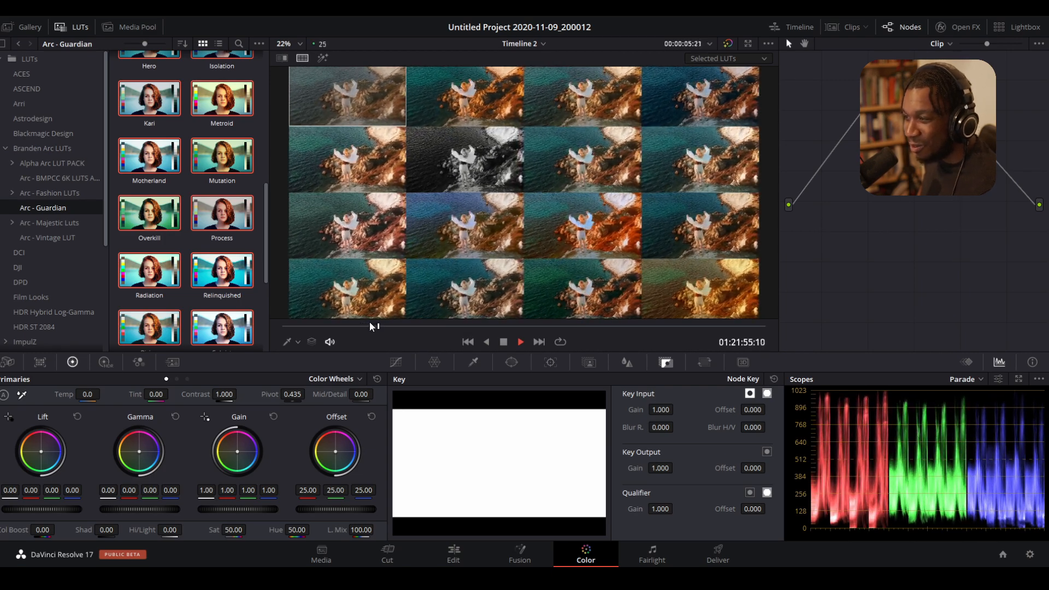
{"action": "left_click", "coordinate": [519, 342]}
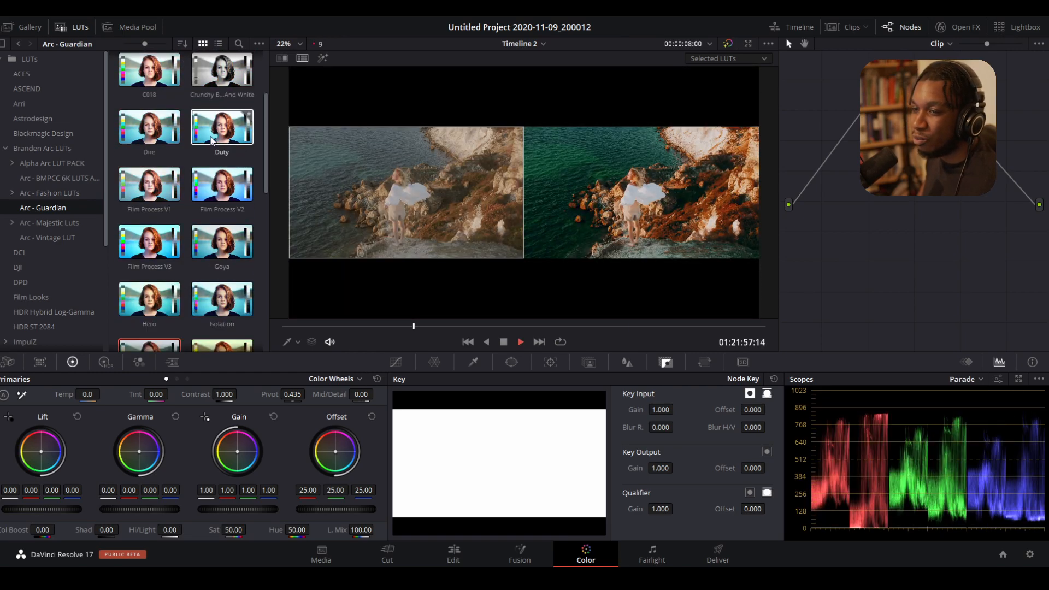
{"action": "left_click", "coordinate": [221, 241]}
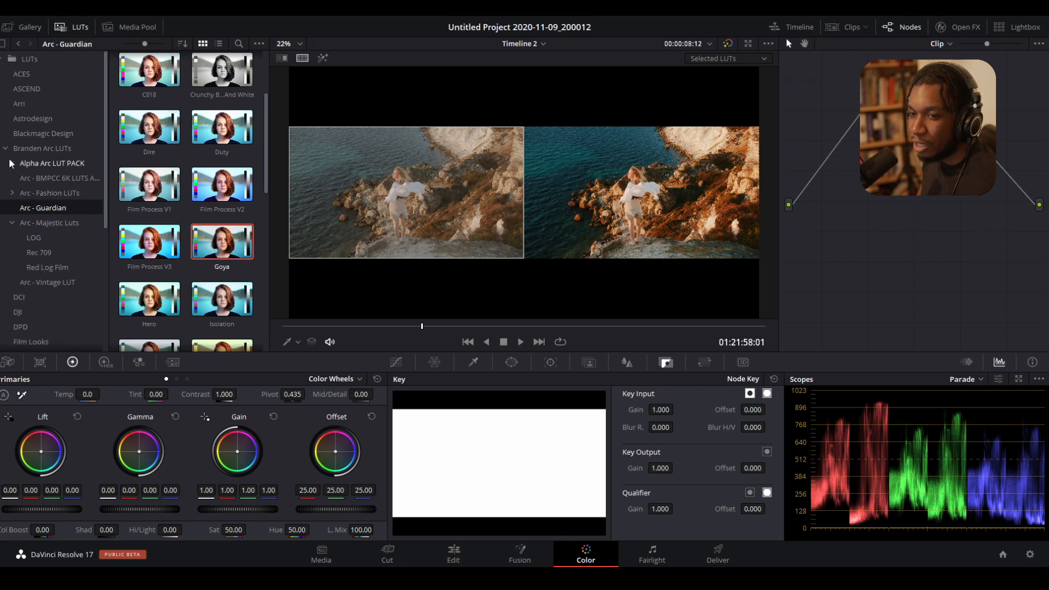
- Expand the ImpulZ LUT folder and refresh the LUT library to load new folders
{"action": "scroll", "scroll_direction": "down", "scroll_amount": 3}
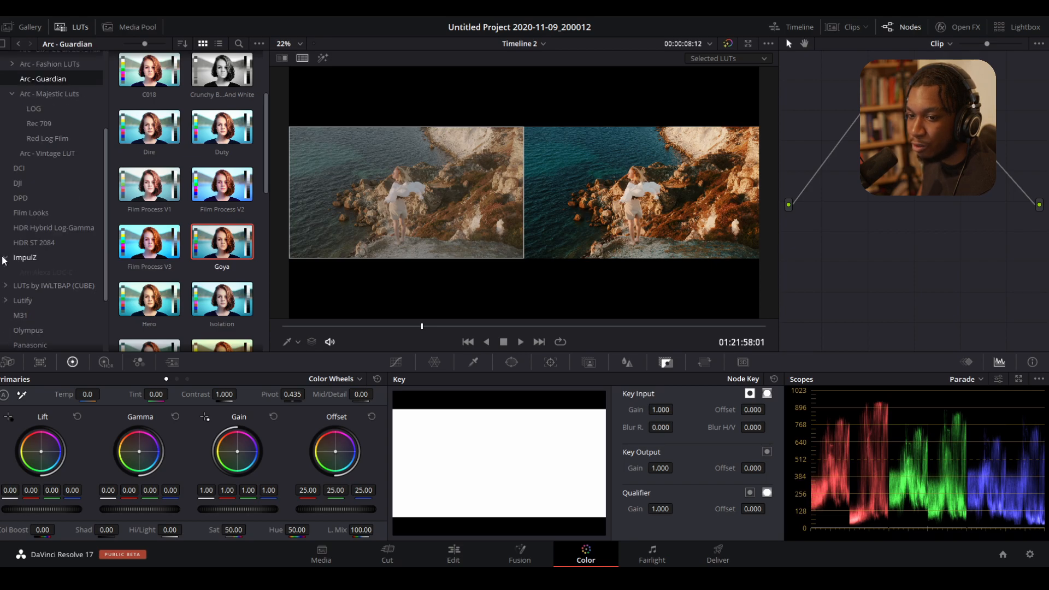
{"action": "left_click", "coordinate": [6, 257]}
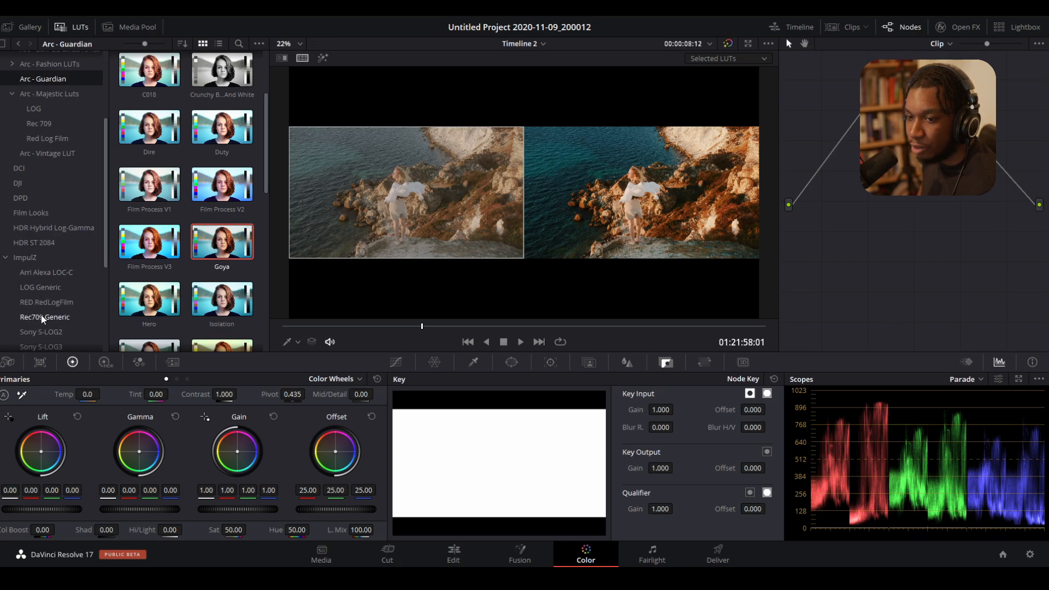
{"action": "left_click", "coordinate": [44, 317]}
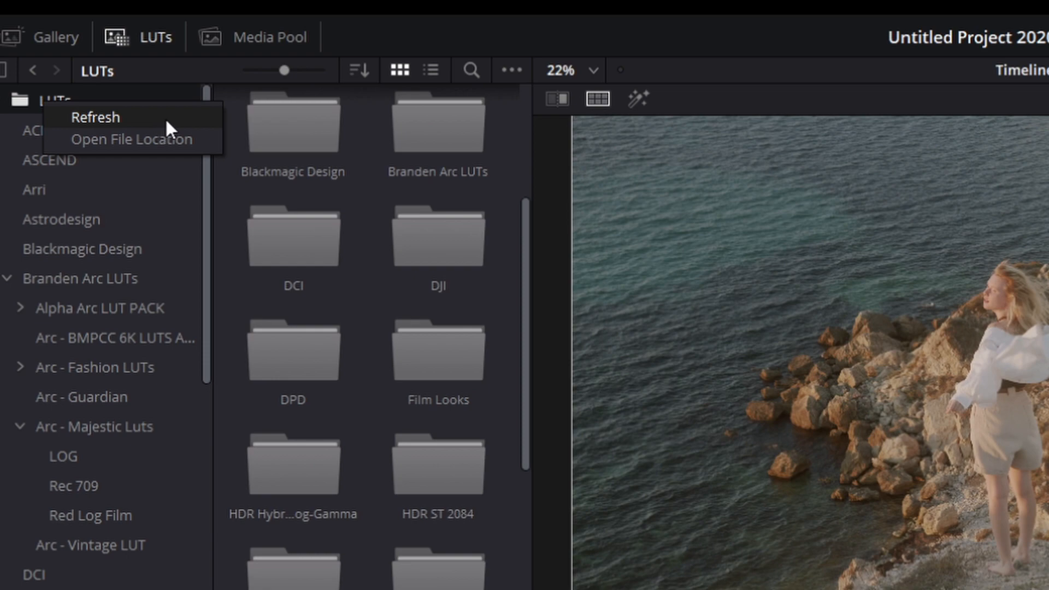
{"action": "left_click", "coordinate": [96, 117]}
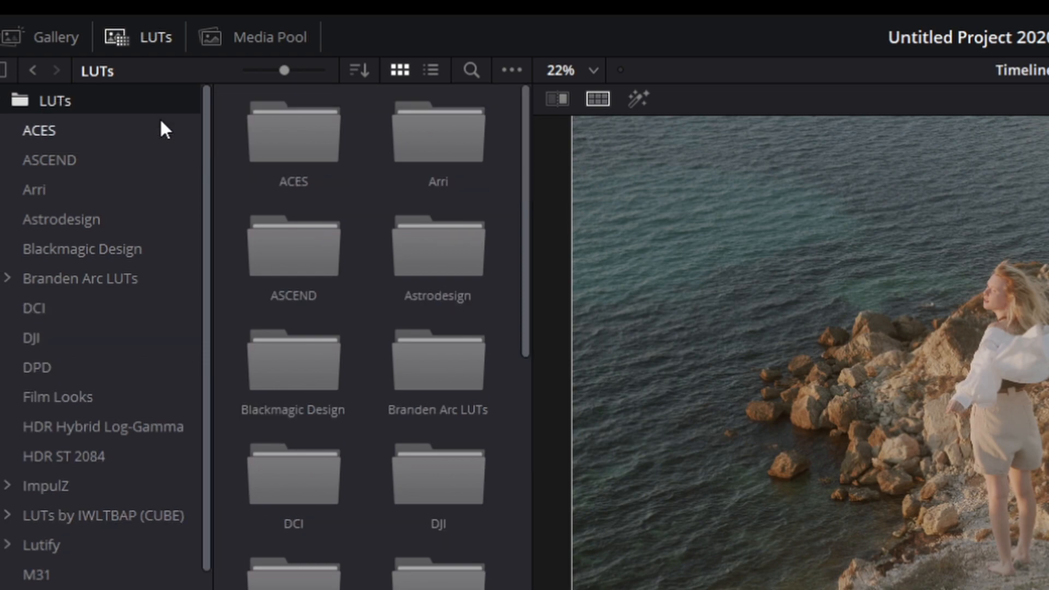
{"action": "left_click", "coordinate": [36, 367]}
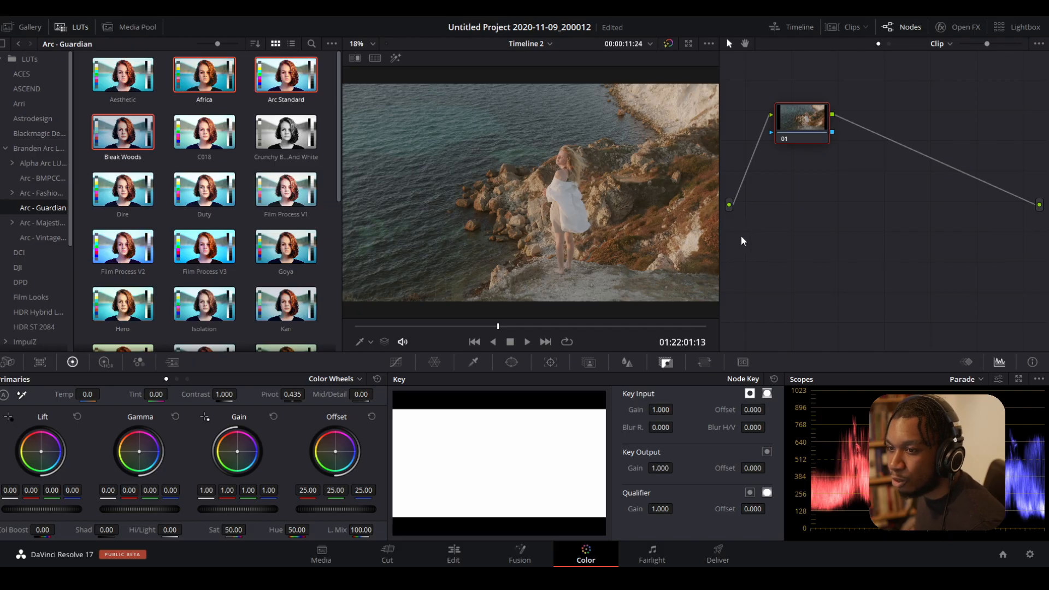
{"action": "mouse_move", "coordinate": [867, 244]}
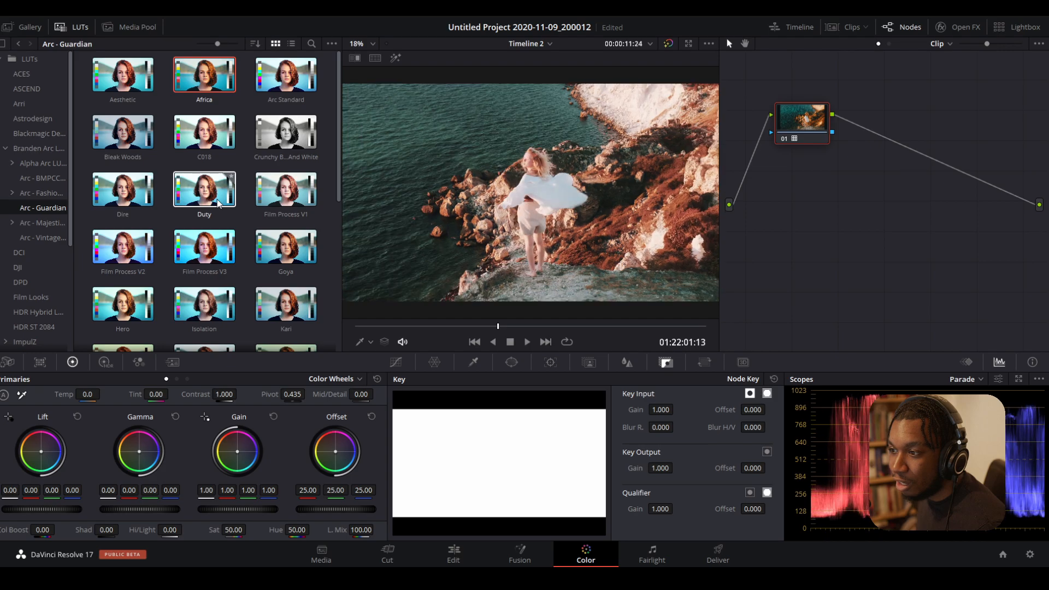
- Apply the Bleak Woods LUT to node 01
{"action": "left_click", "coordinate": [122, 132]}
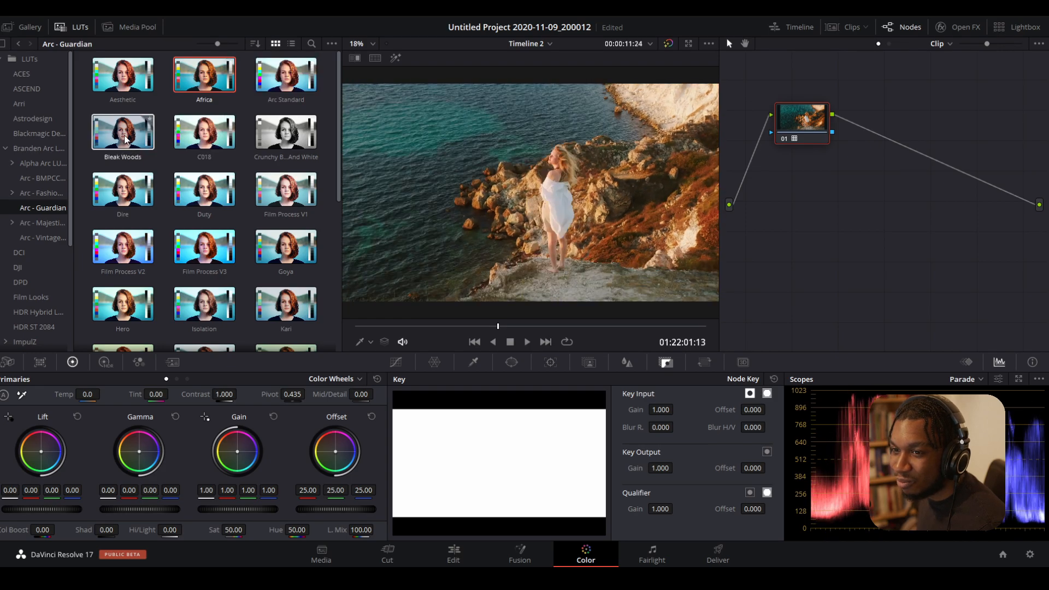
{"action": "left_click", "coordinate": [122, 134]}
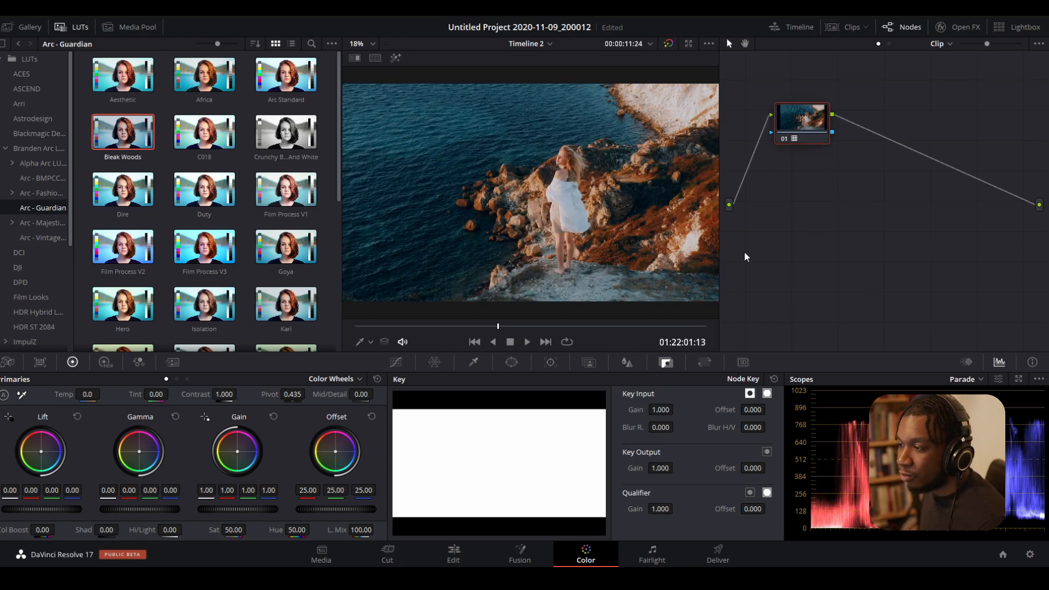
{"action": "mouse_move", "coordinate": [782, 235]}
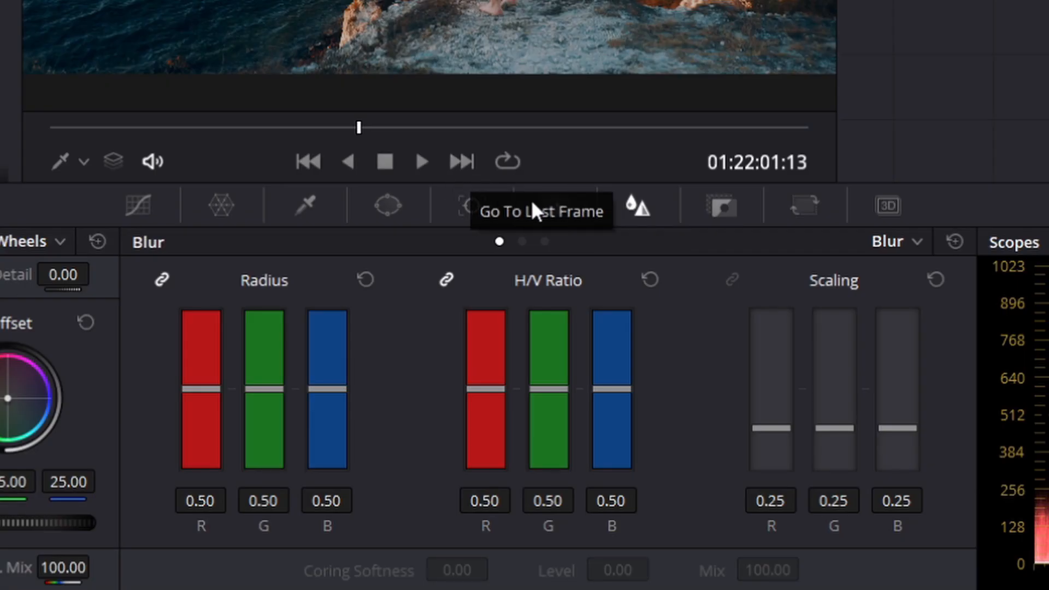
- Reduce node 01's Key Output Gain to partial strength to soften Bleak Woods
{"action": "left_click", "coordinate": [721, 206]}
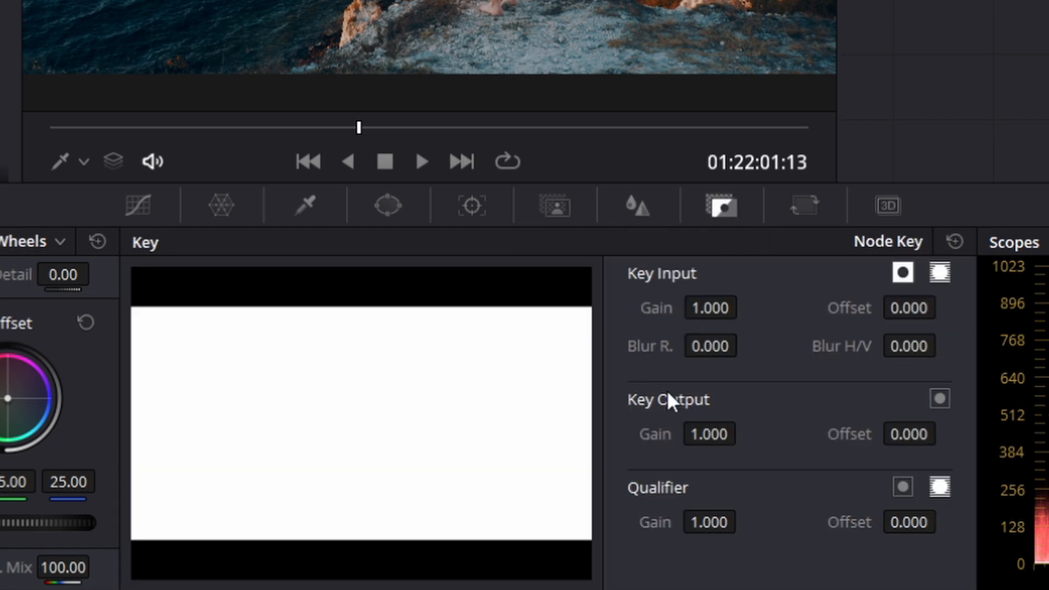
{"action": "mouse_move", "coordinate": [665, 420]}
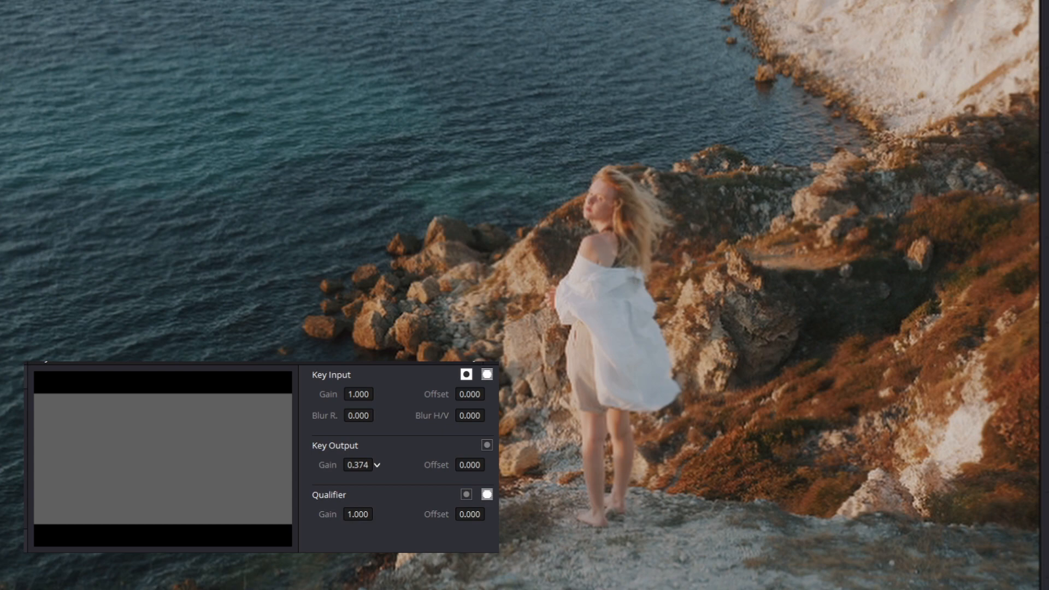
{"action": "left_click", "coordinate": [359, 464]}
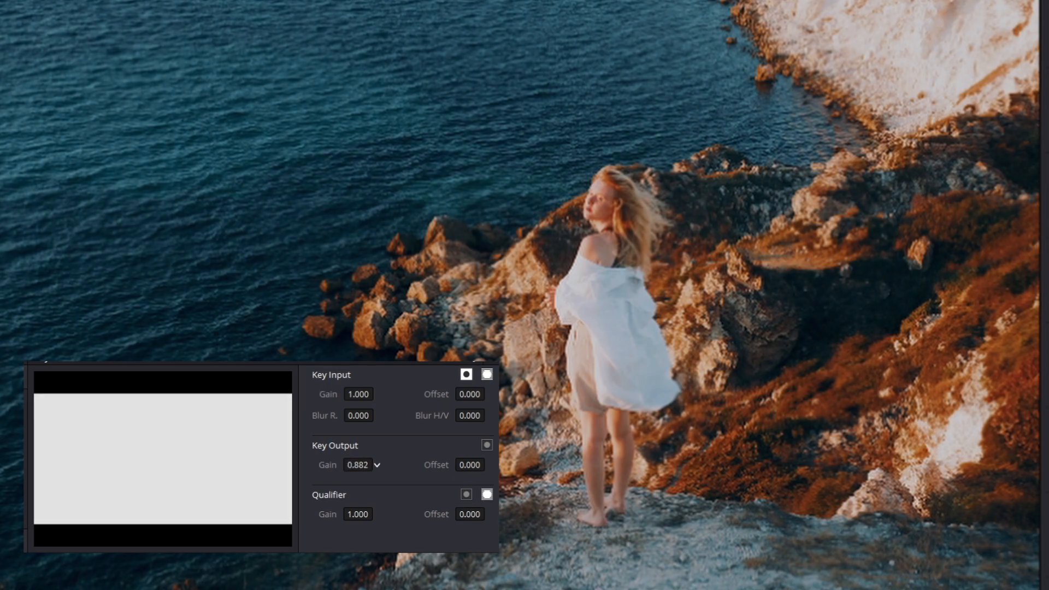
{"action": "left_click", "coordinate": [376, 462]}
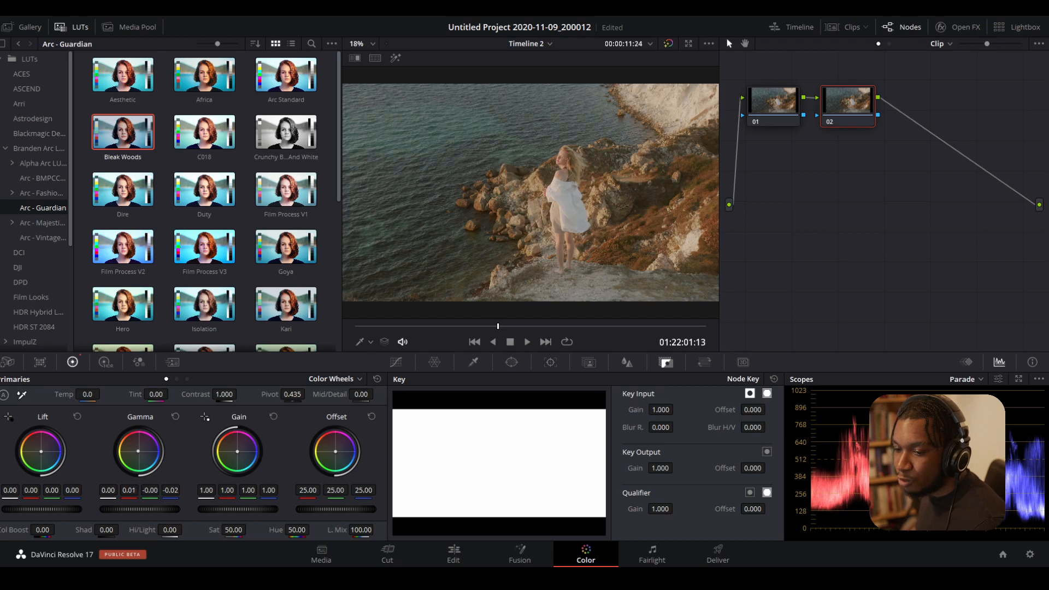
- Push the shadows toward blue on node 02, then bring up curves
{"action": "left_click_drag", "start_coordinate": [41, 451], "coordinate": [38, 455]}
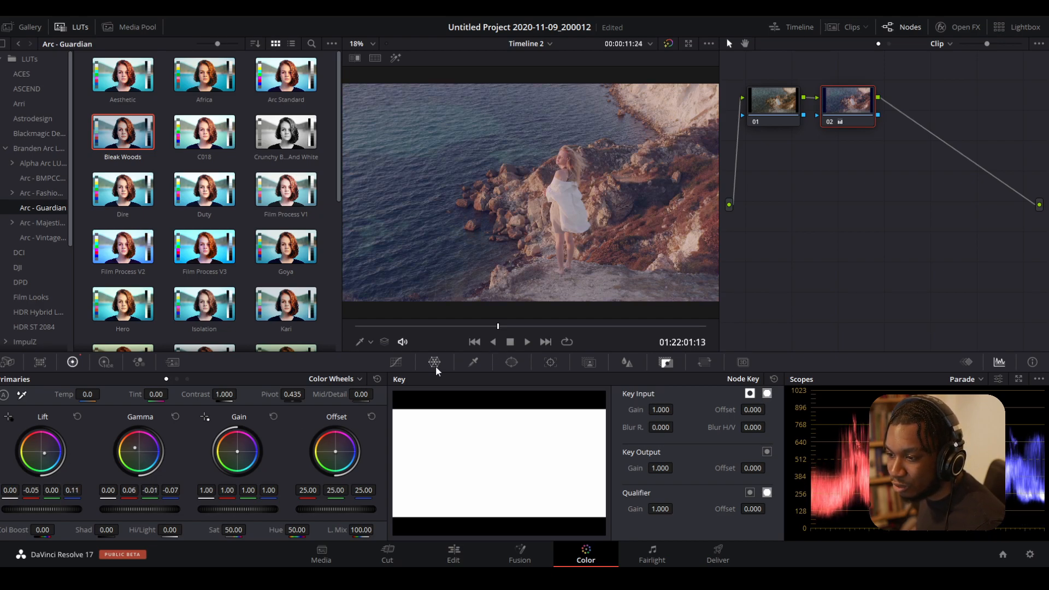
{"action": "left_click", "coordinate": [433, 362]}
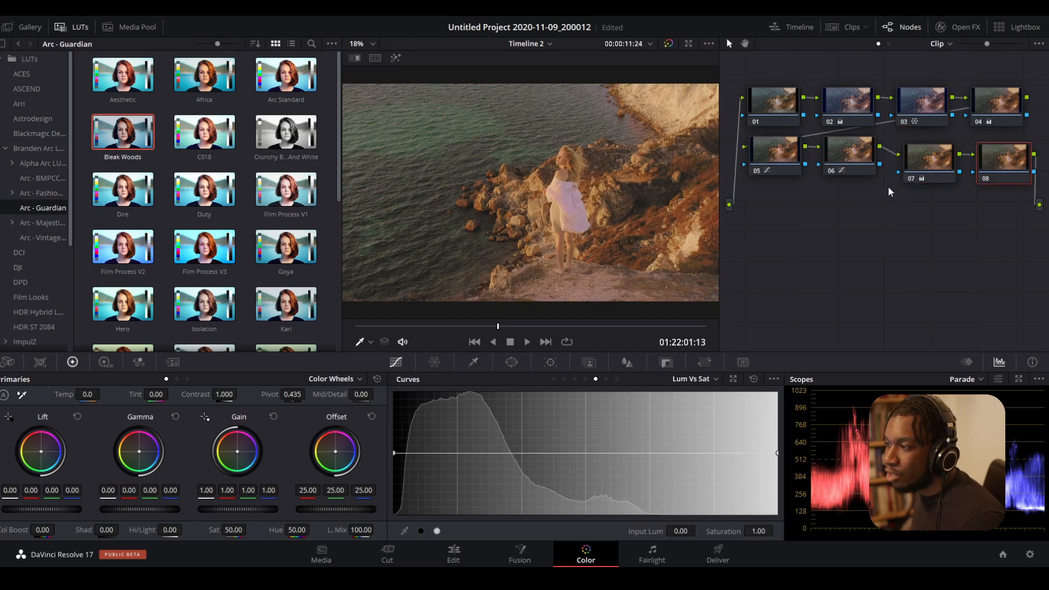
{"action": "mouse_move", "coordinate": [855, 192]}
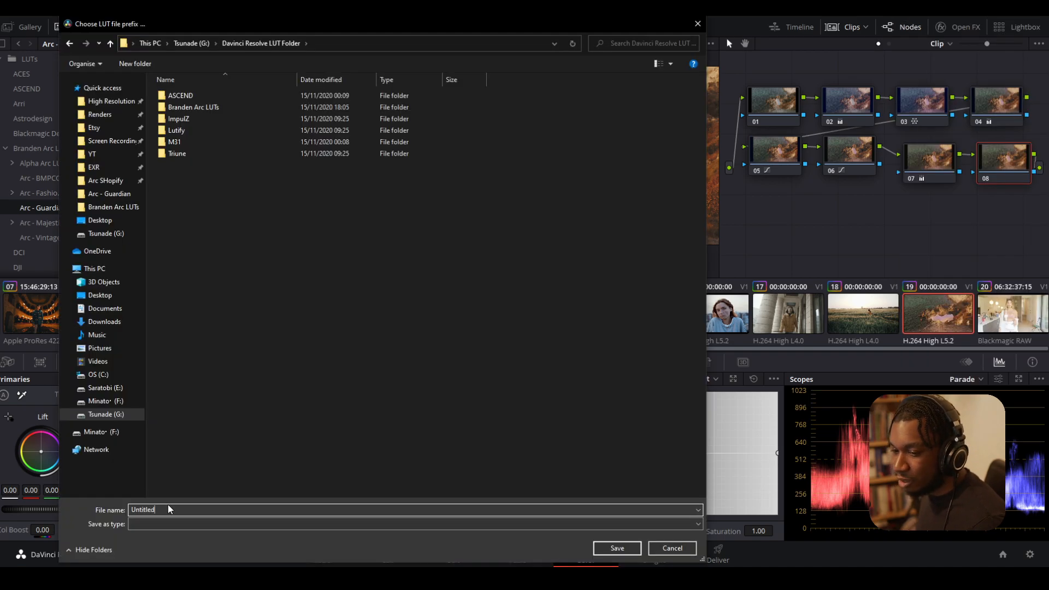
- Name the exported LUT 'Memes' in the save dialog
{"action": "left_click", "coordinate": [670, 548]}
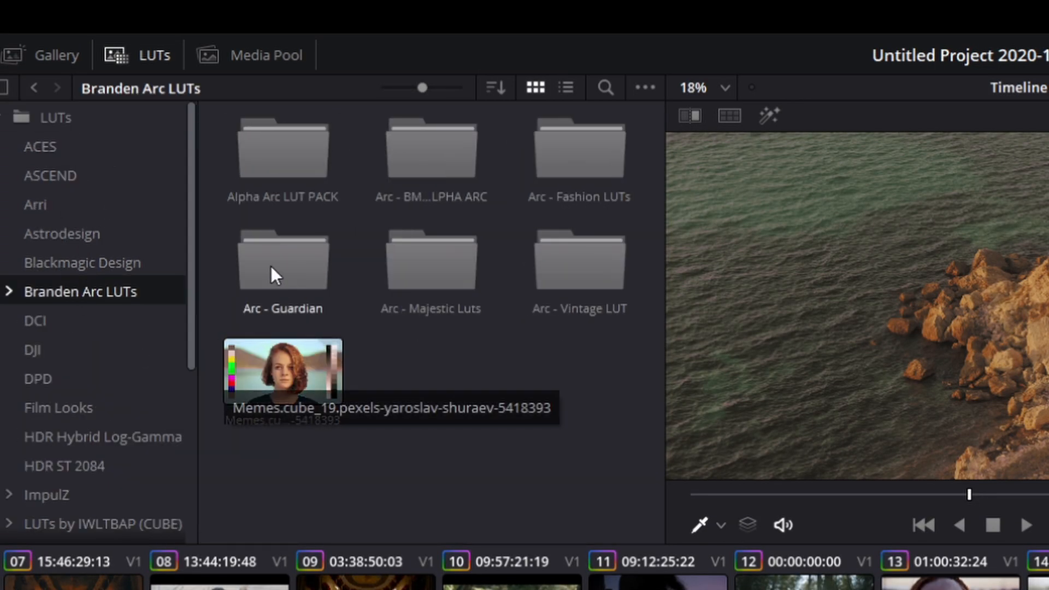
{"action": "mouse_move", "coordinate": [685, 555]}
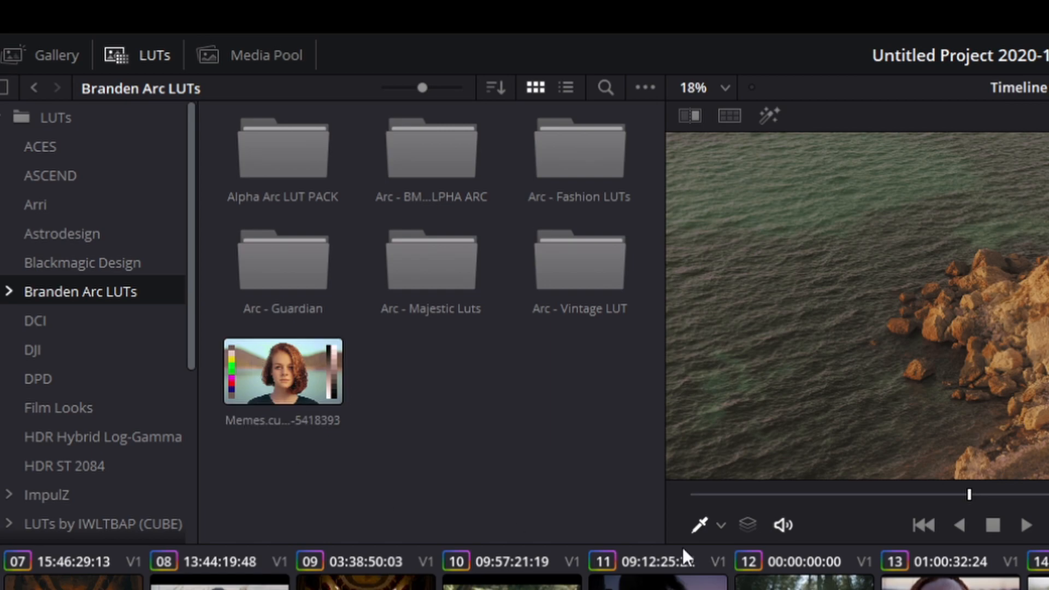